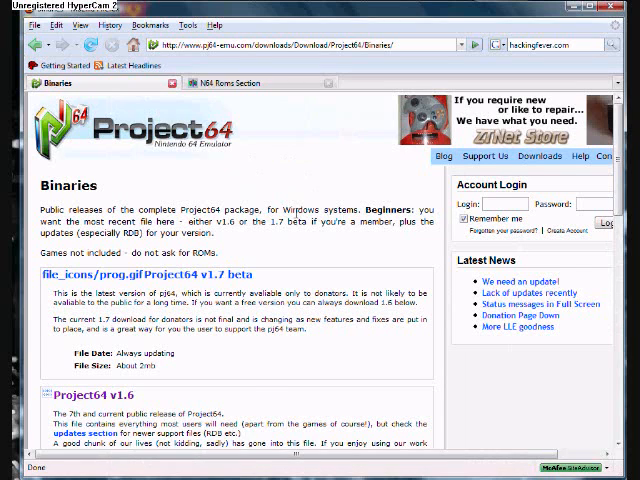
Save the Project64 v1.6 installer to disk from the Project64 binaries page.
{"action": "scroll", "scroll_direction": "down", "scroll_amount": 3}
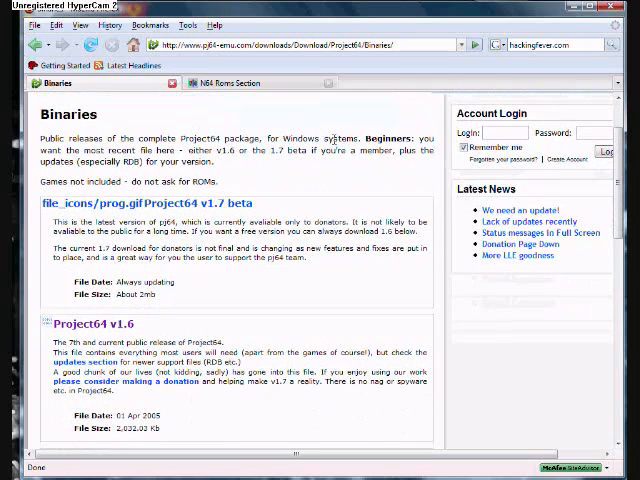
{"action": "scroll", "scroll_direction": "down", "scroll_amount": 3}
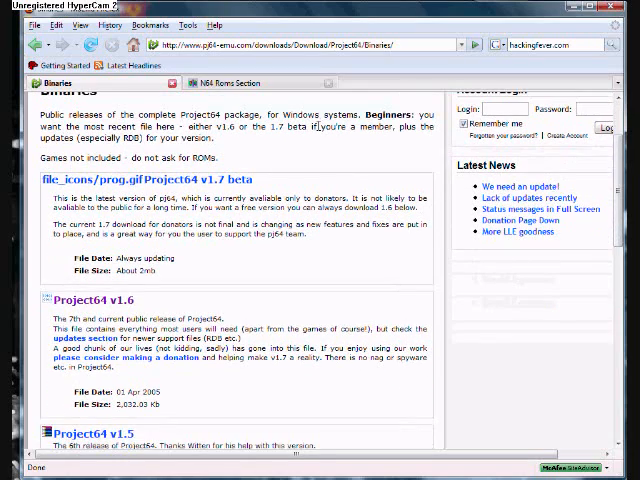
{"action": "scroll", "scroll_direction": "down", "scroll_amount": 3}
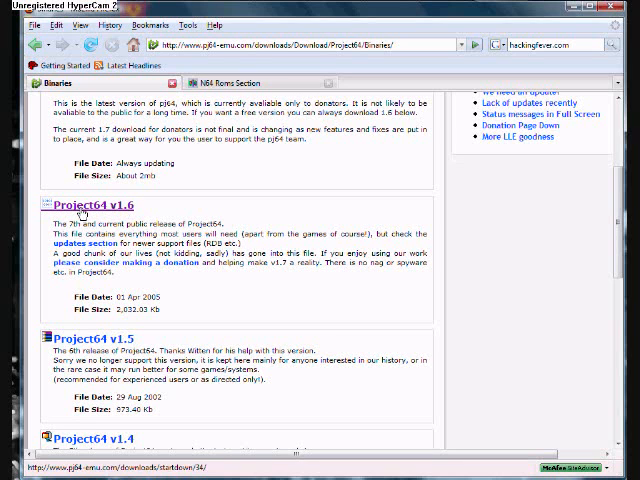
{"action": "left_click", "coordinate": [82, 204]}
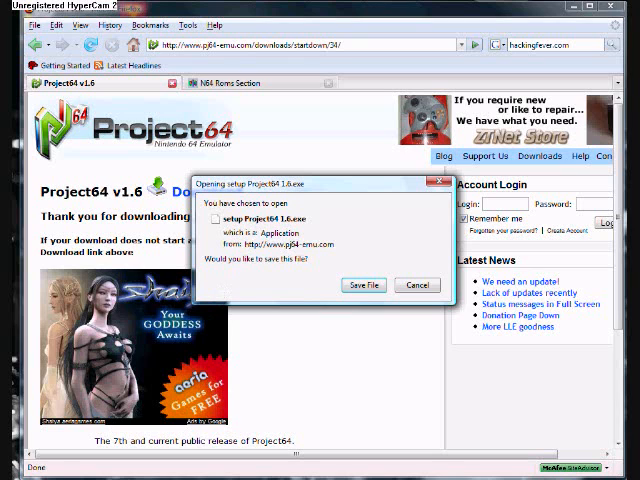
{"action": "left_click", "coordinate": [416, 284]}
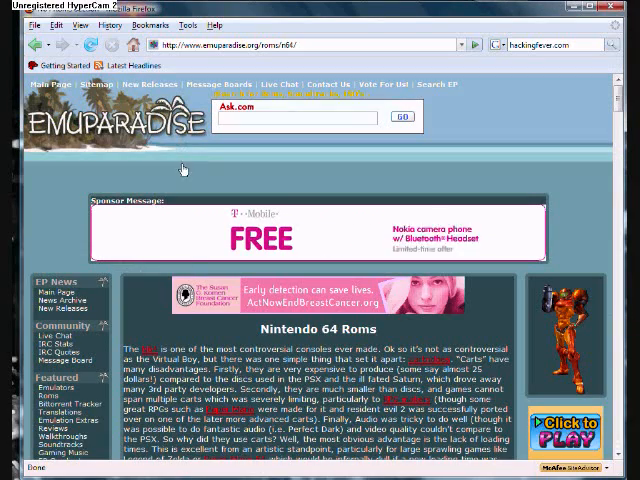
Show EmuParadise's N64 ROMs starting with the letter T from the Game List alphabet.
{"action": "scroll", "scroll_direction": "down", "scroll_amount": 3}
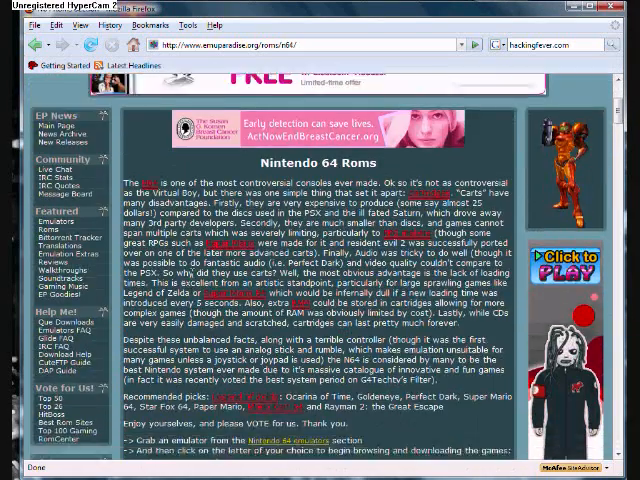
{"action": "scroll", "scroll_direction": "down", "scroll_amount": 3}
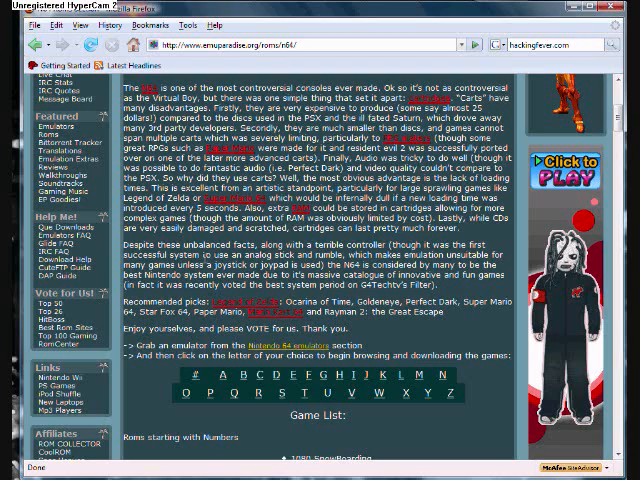
{"action": "scroll", "scroll_direction": "down", "scroll_amount": 3}
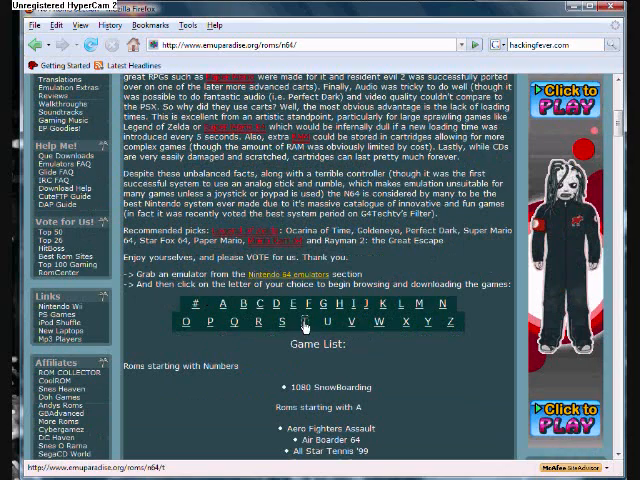
{"action": "left_click", "coordinate": [304, 322]}
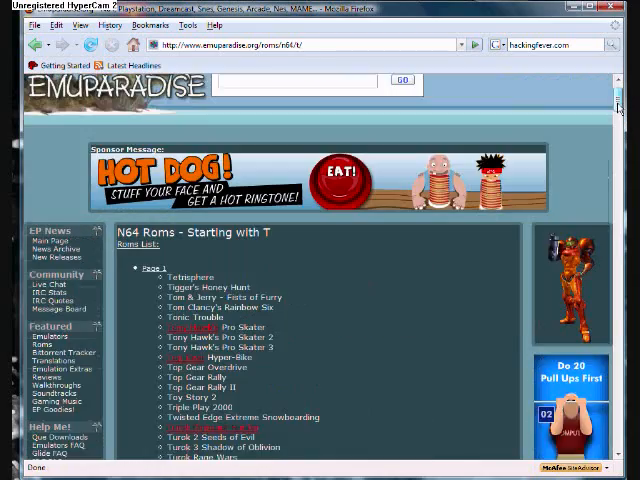
Scroll the T list down toward the Tony Hawk's Pro Skater 3 entry.
{"action": "scroll", "scroll_direction": "down", "scroll_amount": 3}
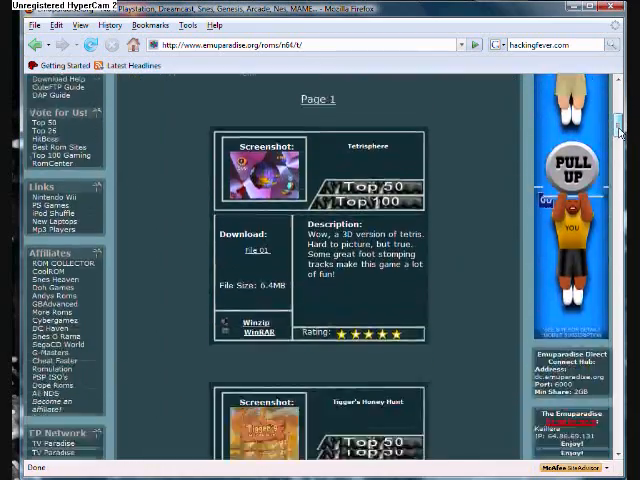
{"action": "scroll", "scroll_direction": "down", "scroll_amount": 3}
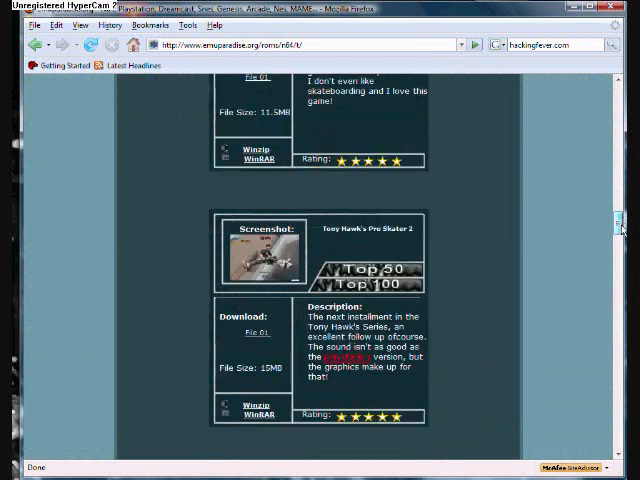
{"action": "scroll", "scroll_direction": "down", "scroll_amount": 3}
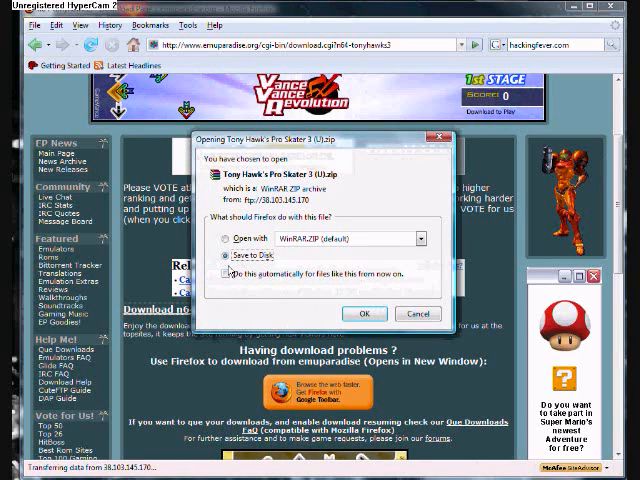
Save the Tony Hawk's Pro Skater 3 zip from Firefox's download dialog.
{"action": "left_click", "coordinate": [368, 314]}
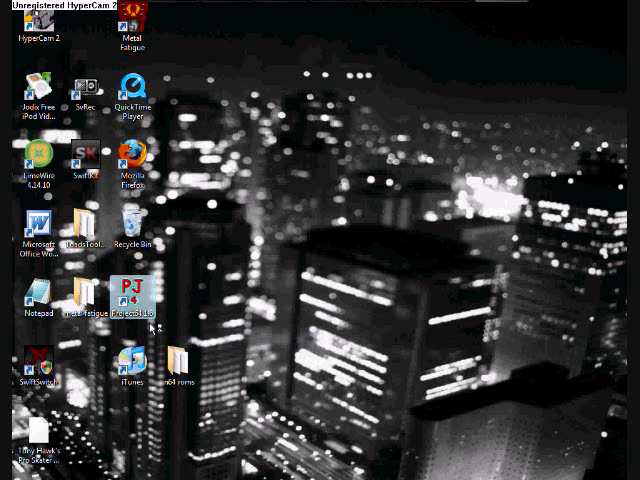
Launch Project64 and choose the ROM folder as its ROM directory.
{"action": "double_click", "coordinate": [132, 296]}
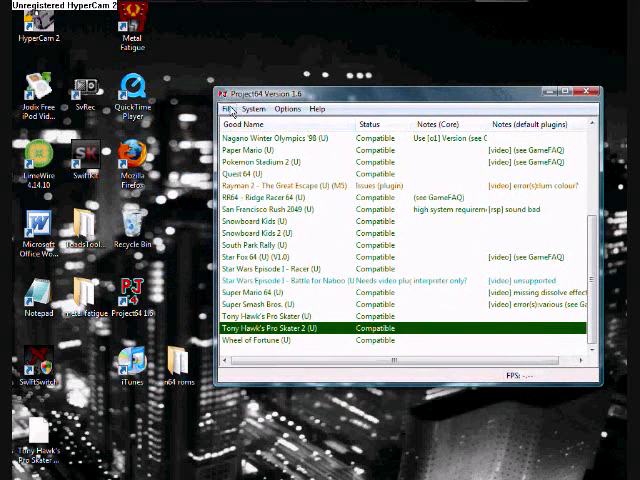
{"action": "left_click", "coordinate": [228, 108]}
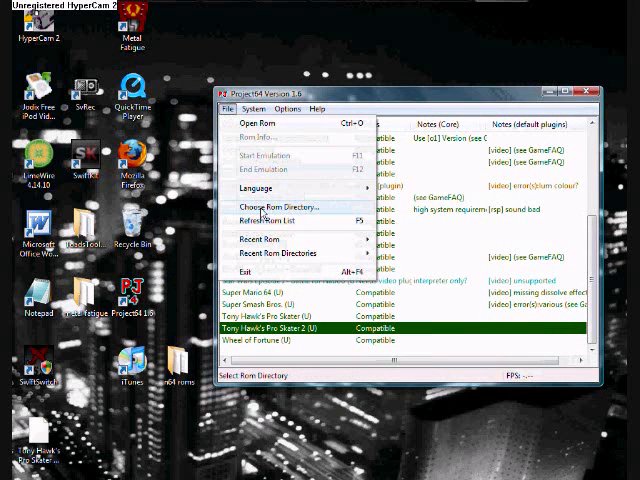
{"action": "left_click", "coordinate": [276, 208]}
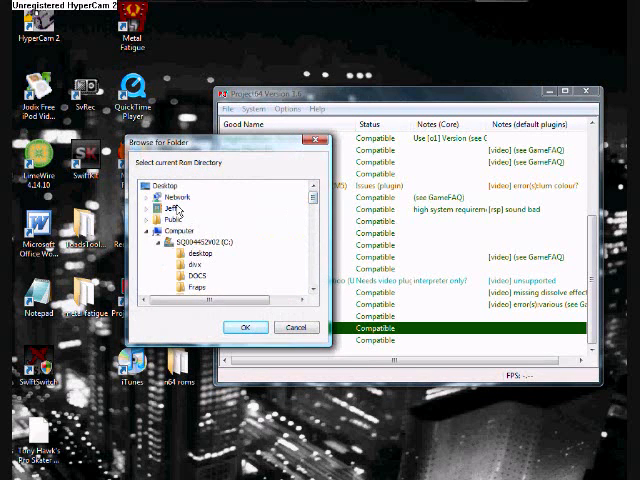
{"action": "scroll", "scroll_direction": "down", "scroll_amount": 3}
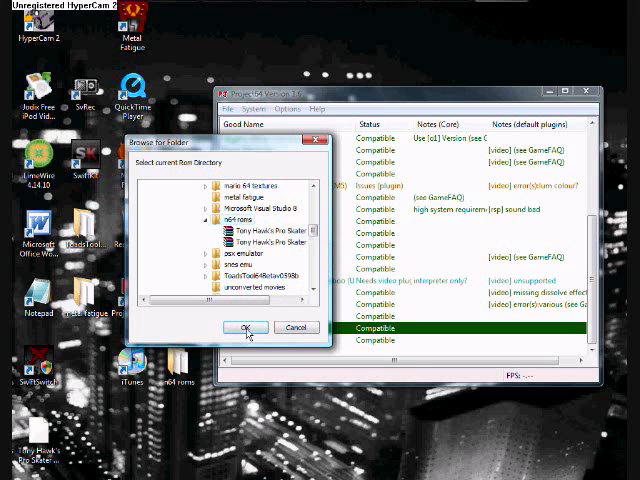
{"action": "left_click", "coordinate": [246, 328]}
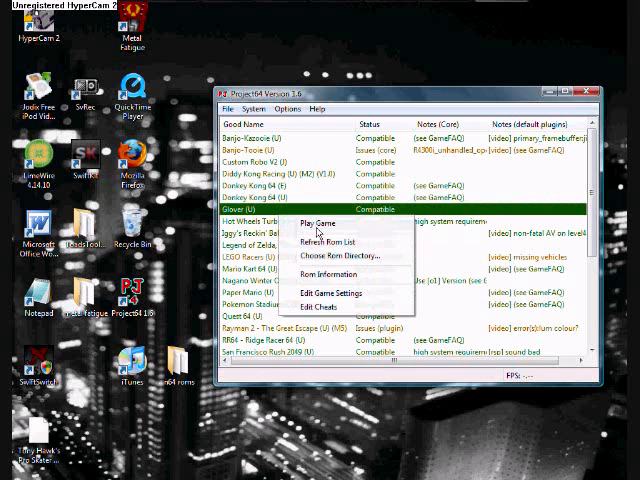
Bring up Project64's Options menu over the populated ROM list.
{"action": "scroll", "scroll_direction": "down", "scroll_amount": 3}
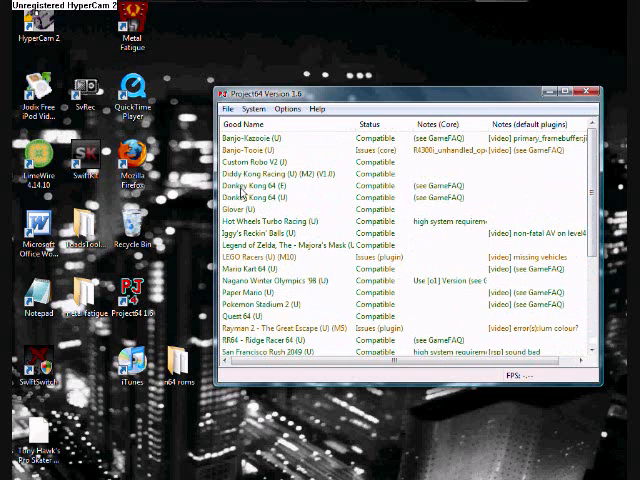
{"action": "left_click", "coordinate": [292, 108]}
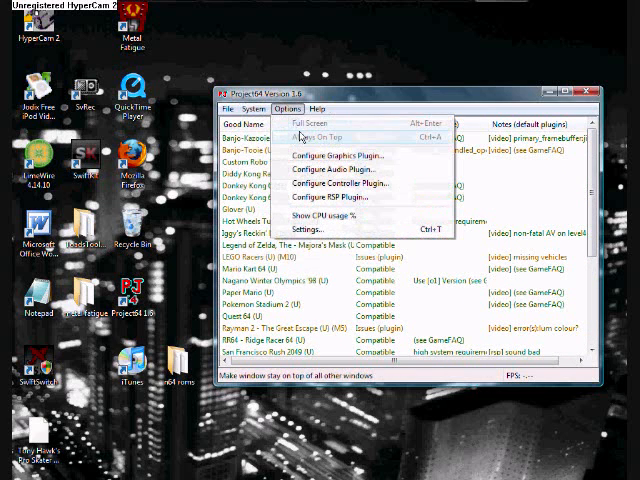
Review the controller plugin's input mappings on the Player 1, 2 and 3 tabs.
{"action": "left_click", "coordinate": [340, 184]}
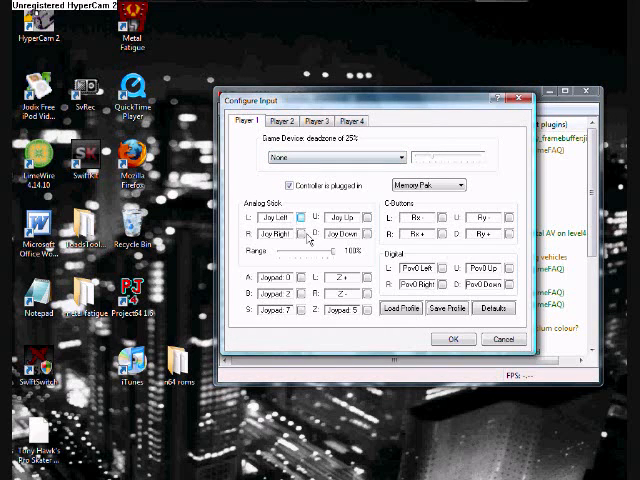
{"action": "mouse_move", "coordinate": [304, 240]}
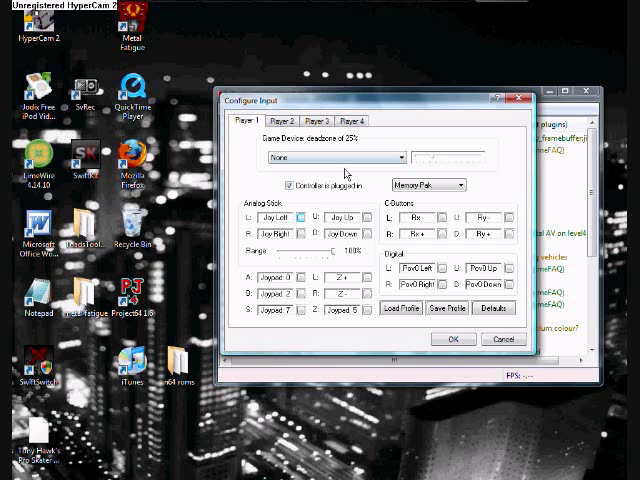
{"action": "left_click", "coordinate": [288, 120]}
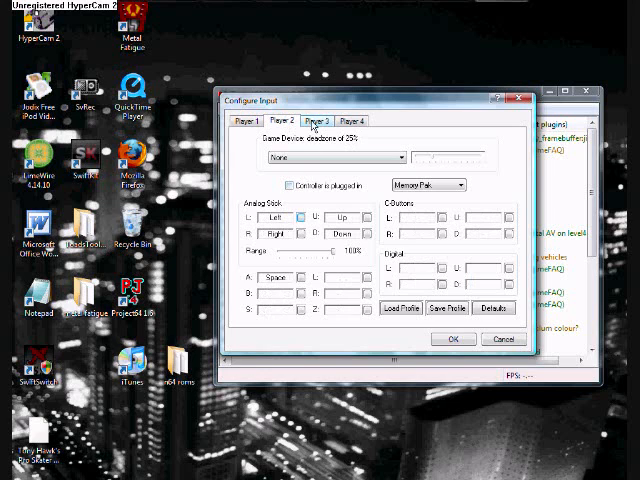
{"action": "left_click", "coordinate": [324, 120]}
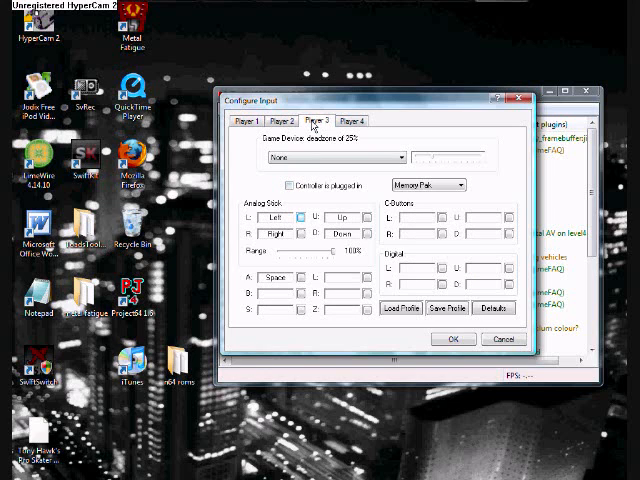
{"action": "left_click", "coordinate": [248, 120]}
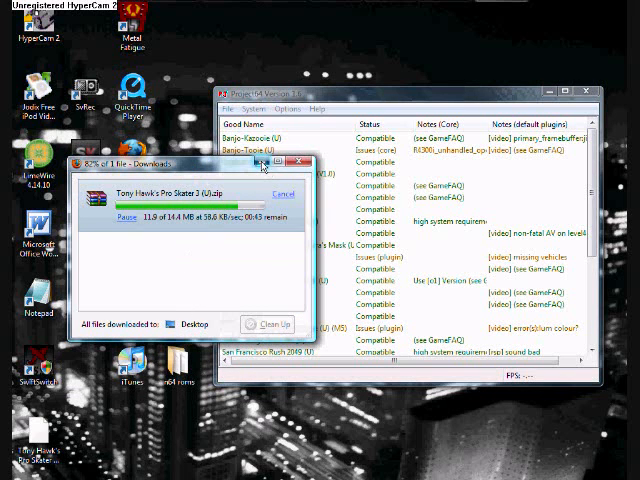
Dismiss Firefox's finished download window for the Tony Hawk's Pro Skater 3 zip.
{"action": "left_click", "coordinate": [304, 160]}
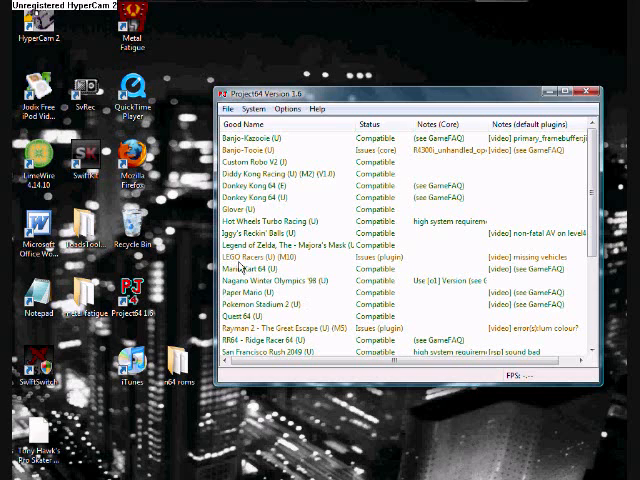
{"action": "mouse_move", "coordinate": [240, 264]}
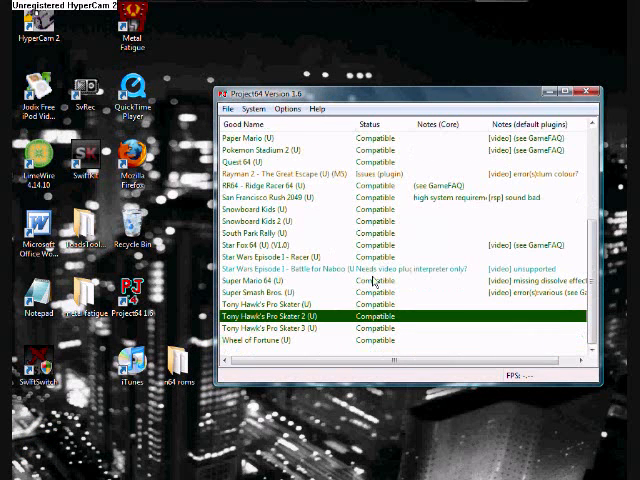
Select the Tony Hawk's Pro Skater 3 ROM entry and bring up the Options menu.
{"action": "left_click", "coordinate": [280, 328]}
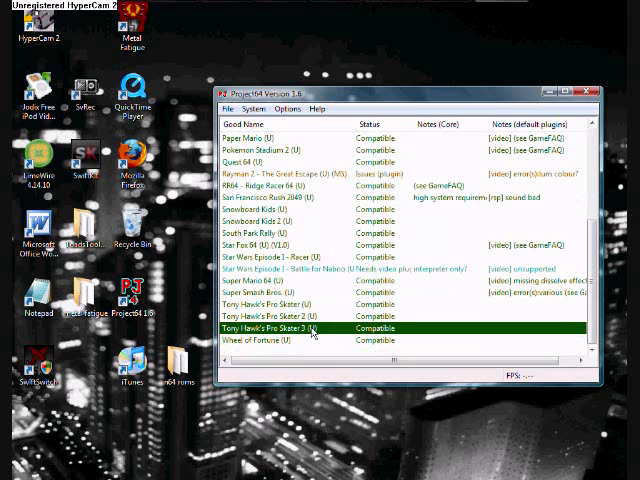
{"action": "scroll", "scroll_direction": "up", "scroll_amount": 3}
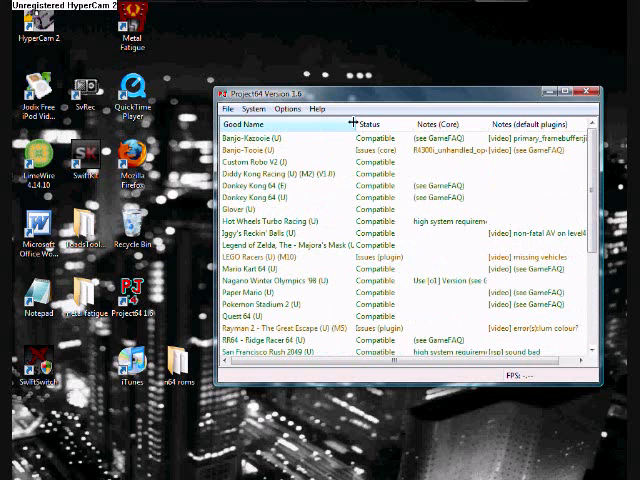
{"action": "scroll", "scroll_direction": "down", "scroll_amount": 3}
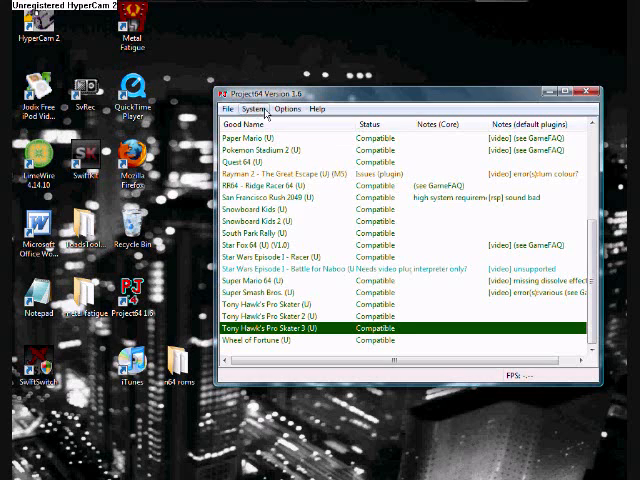
{"action": "left_click", "coordinate": [292, 108]}
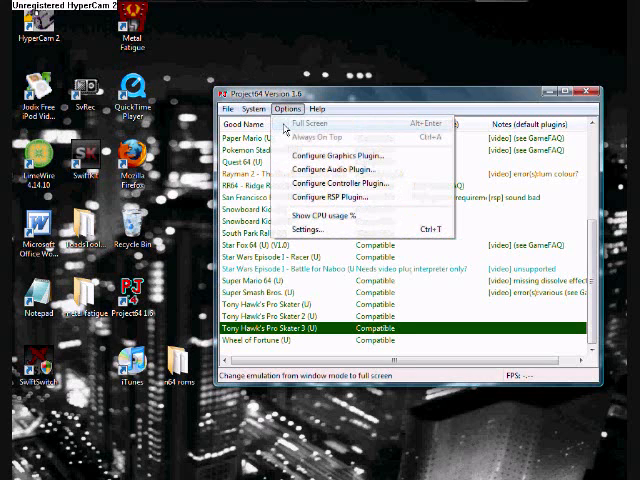